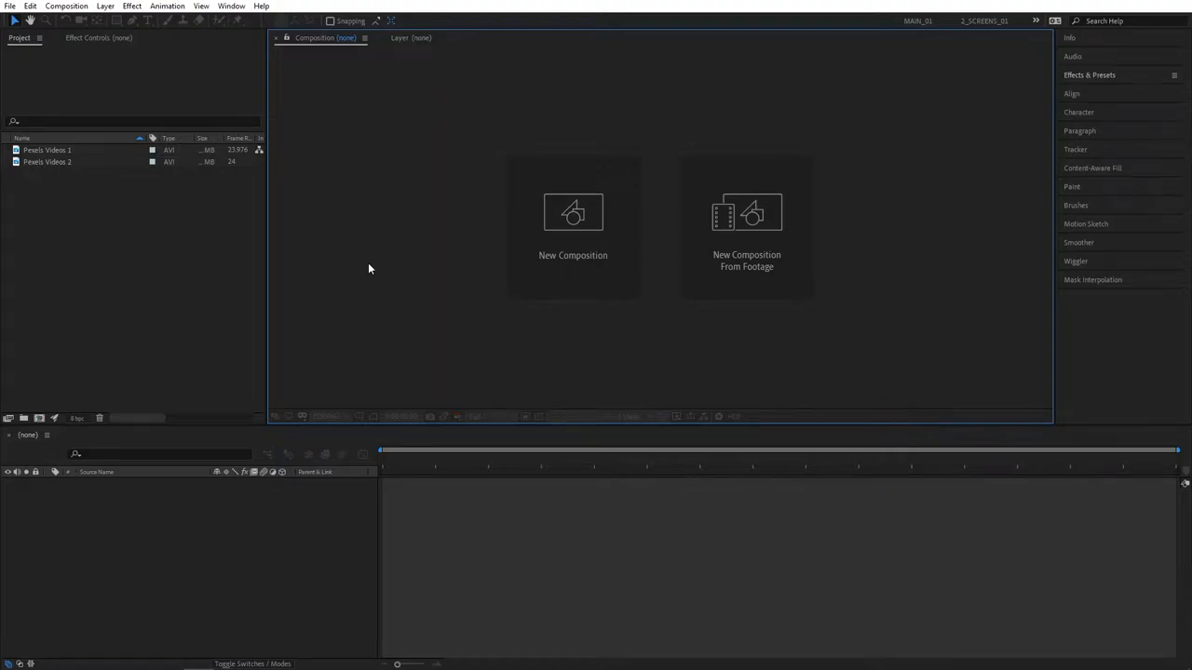
mouse_move(296, 143)
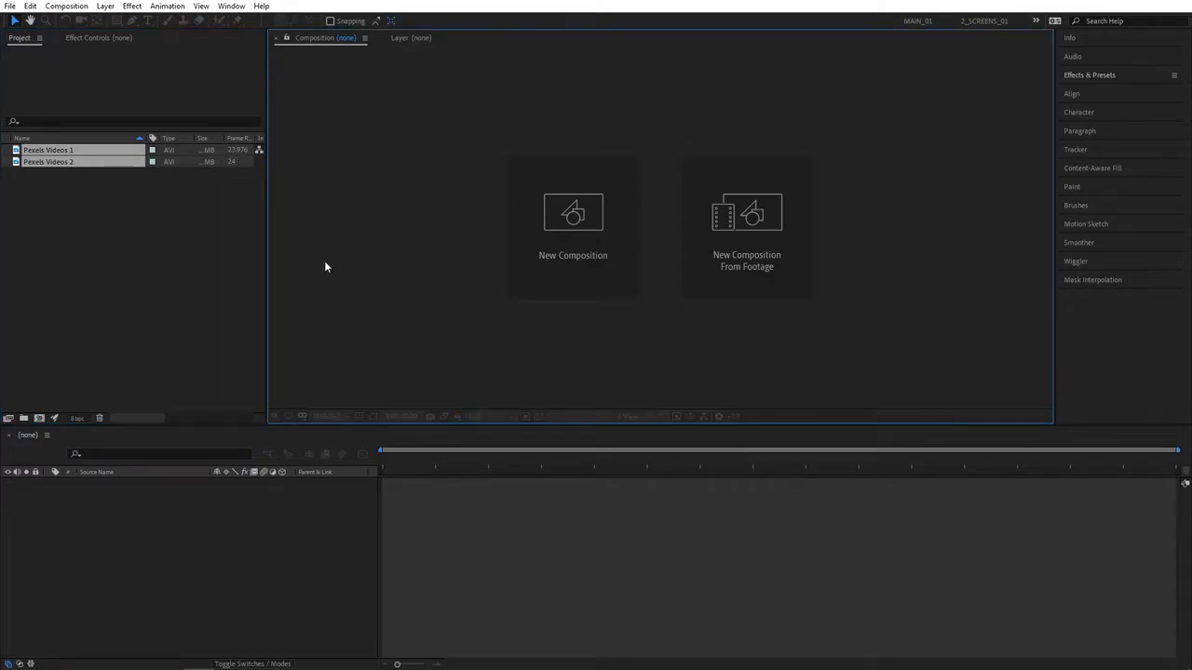
Step: Create a new 1920×1080 composition at 24 fps and confirm its settings
left_click(573, 224)
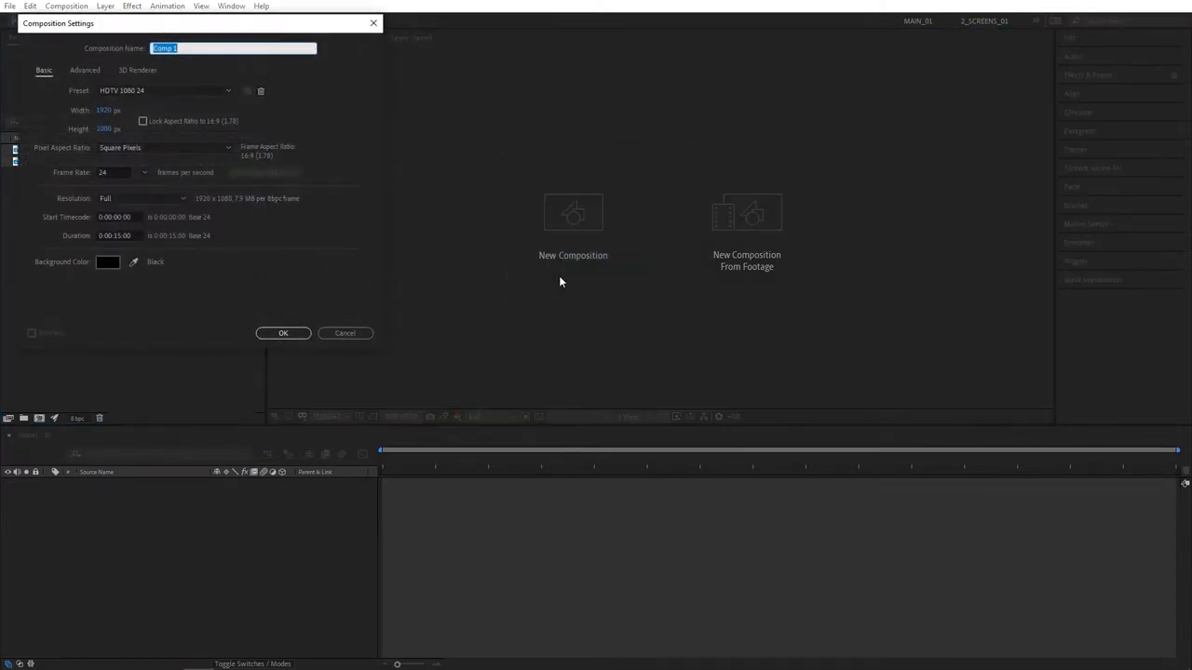
left_click(143, 172)
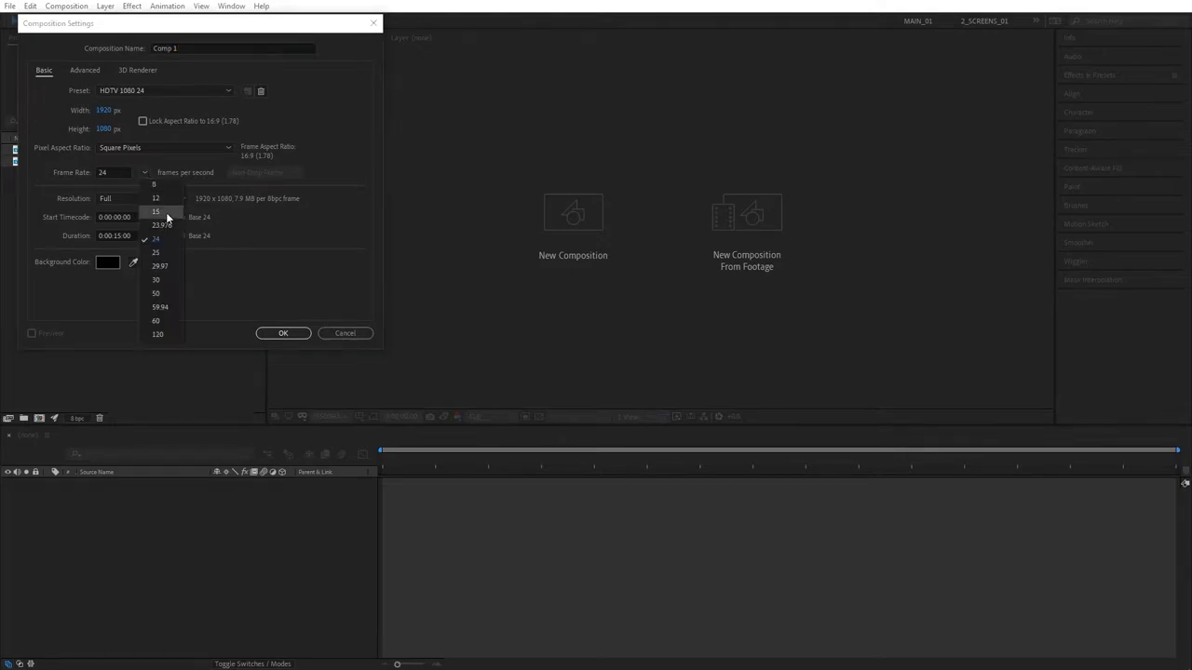
left_click(156, 239)
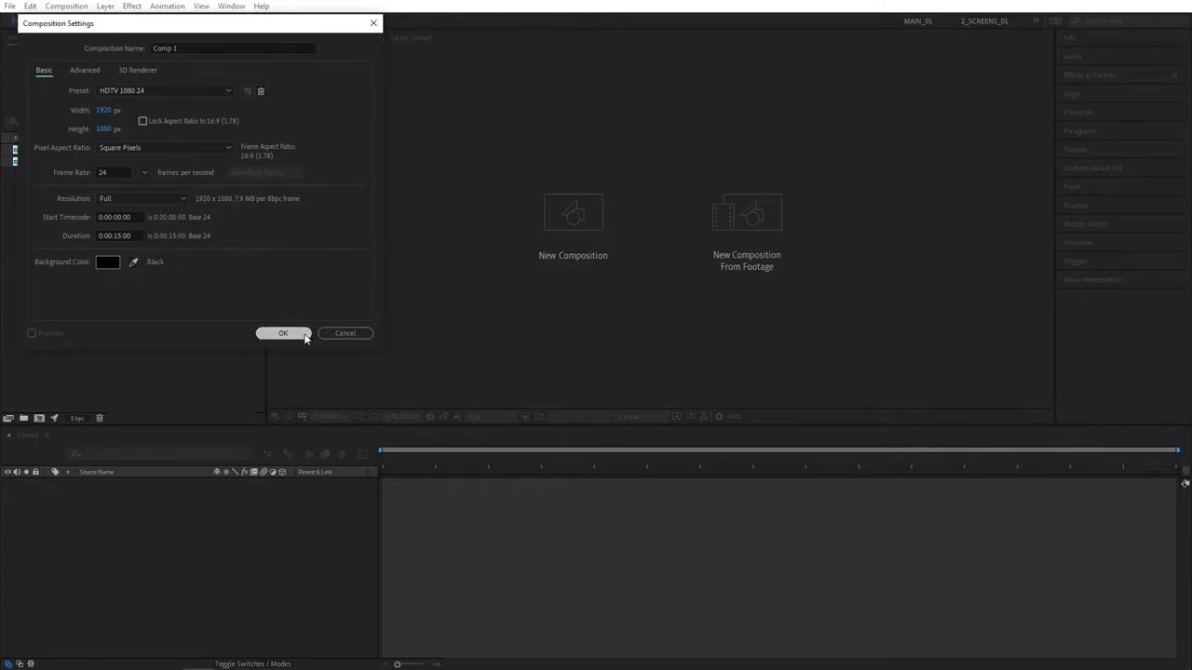
left_click(283, 333)
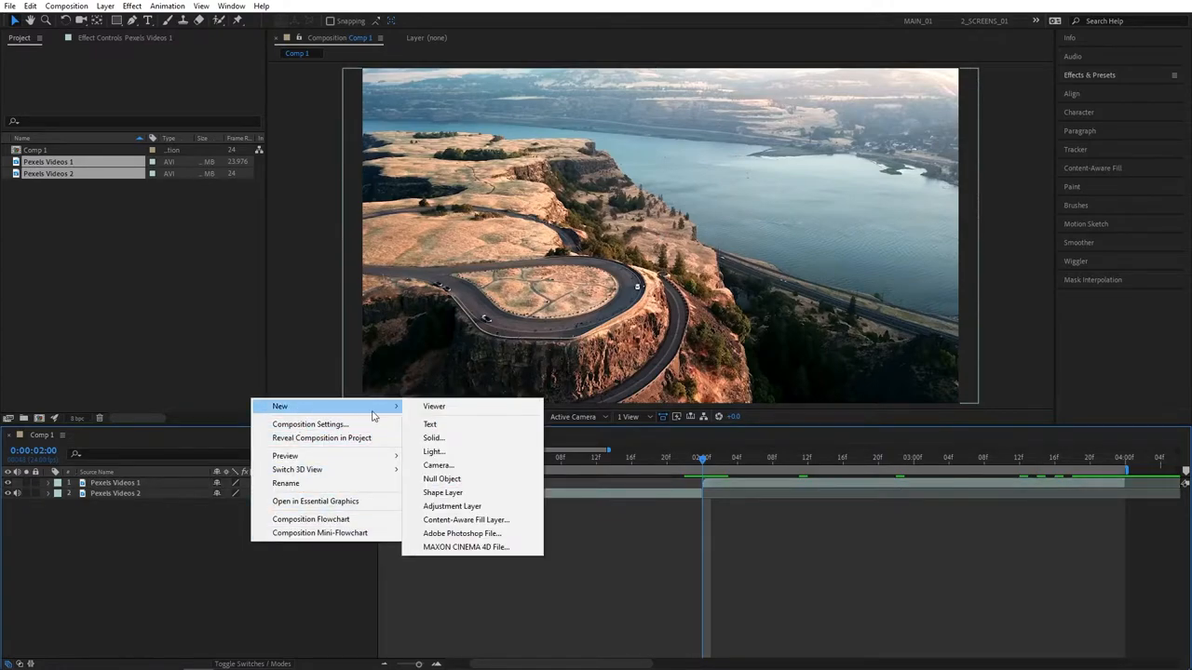
Step: Add an adjustment layer and apply Motion Tile found by searching 'motion'
left_click(451, 506)
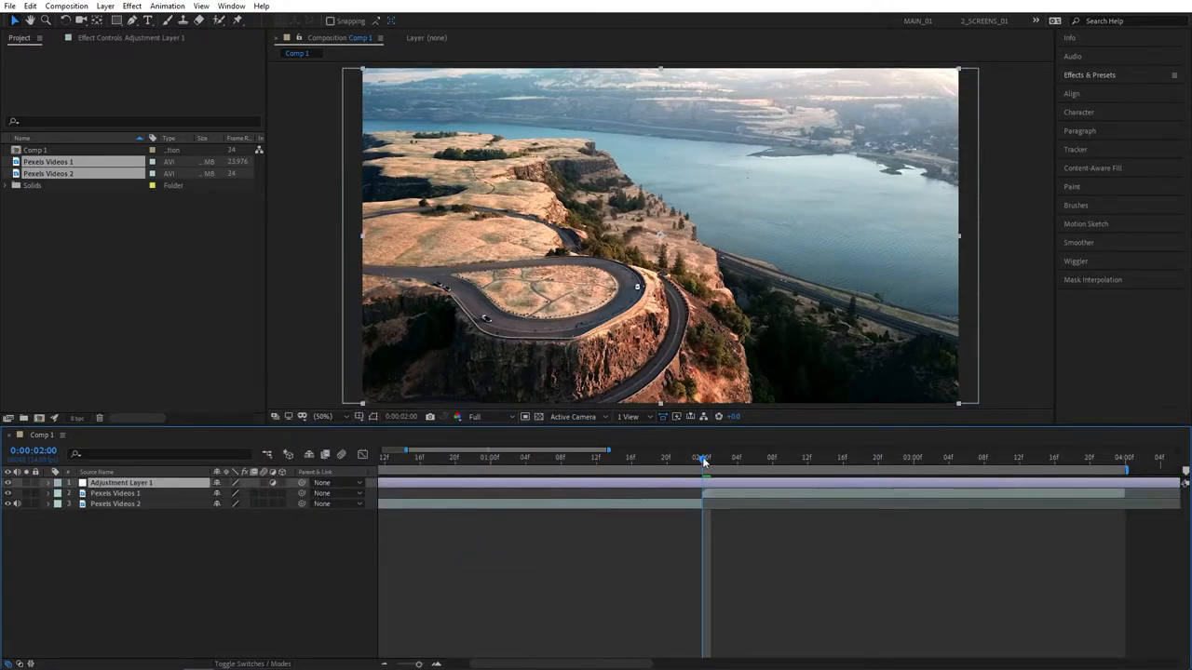
left_click(1089, 75)
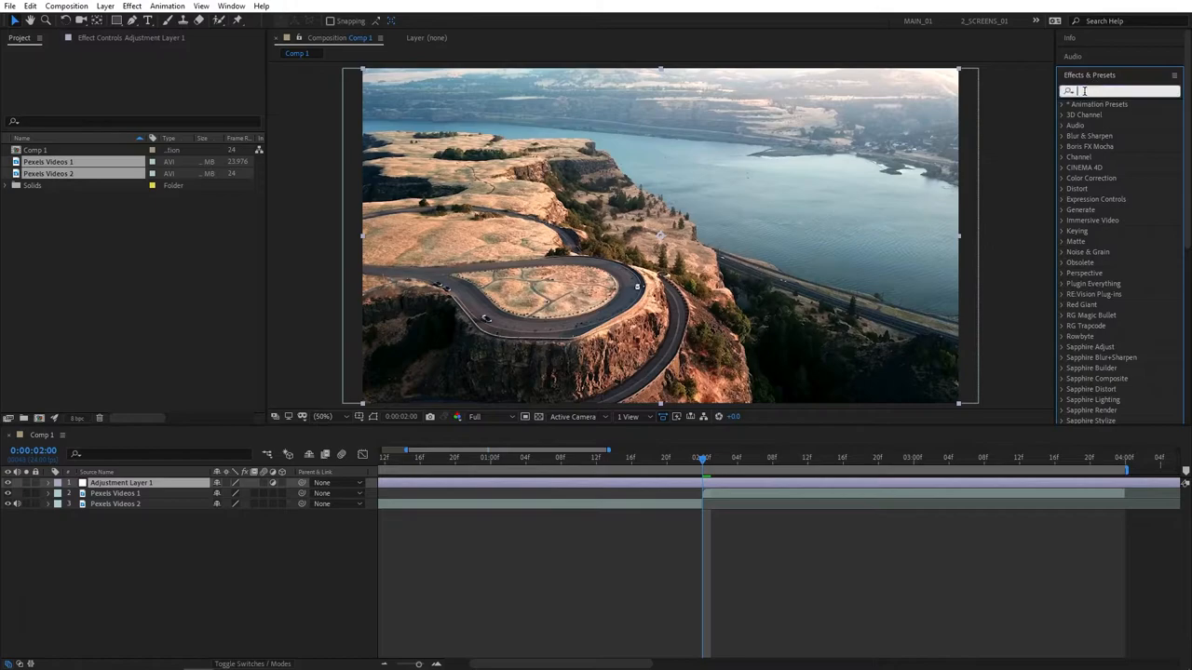
type("motion")
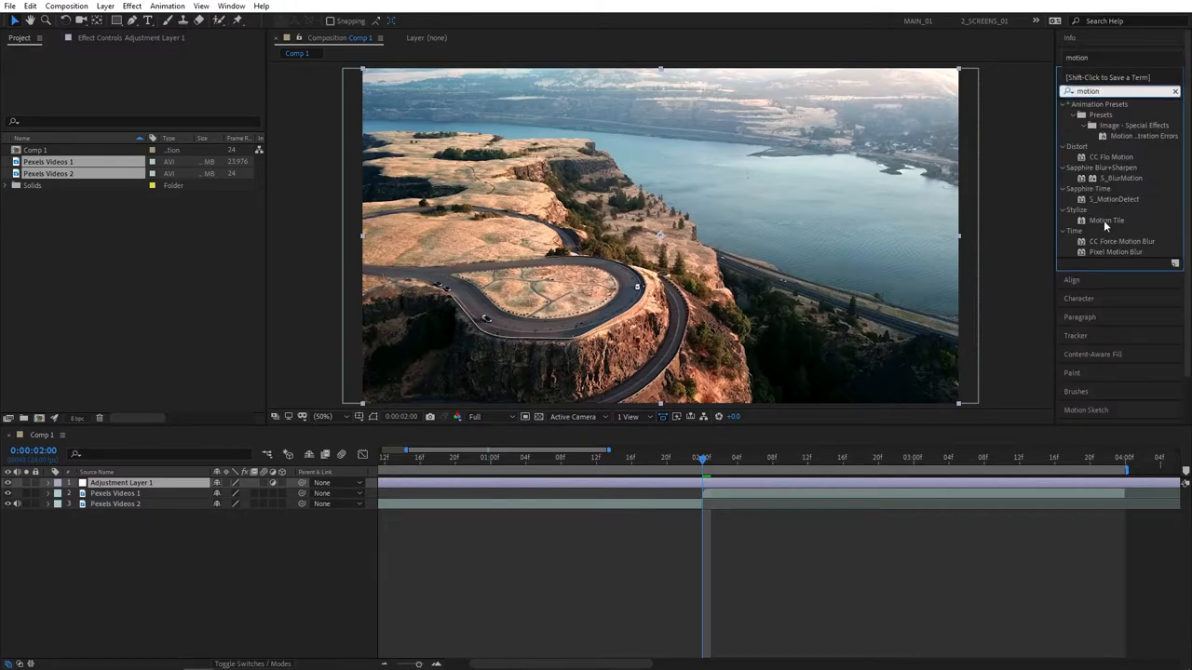
double_click(1107, 220)
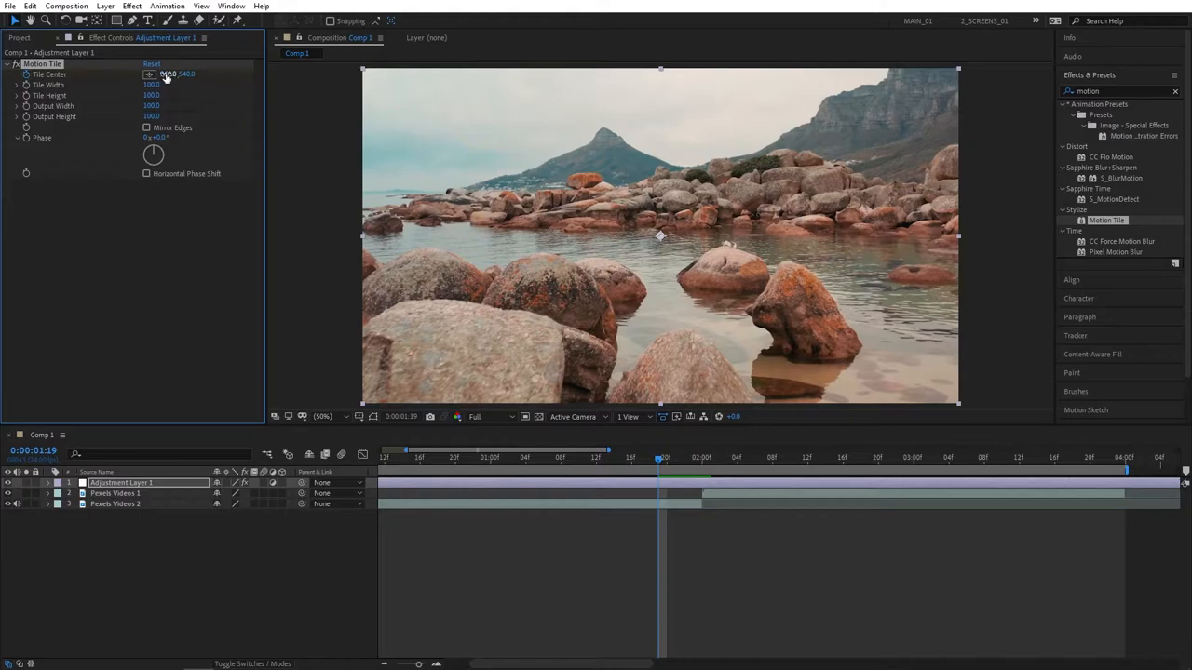
Step: Keyframe Tile Center from 960,540 at 1:19 to -2880 at 2:10, with -2500 at 2:05
left_click(703, 458)
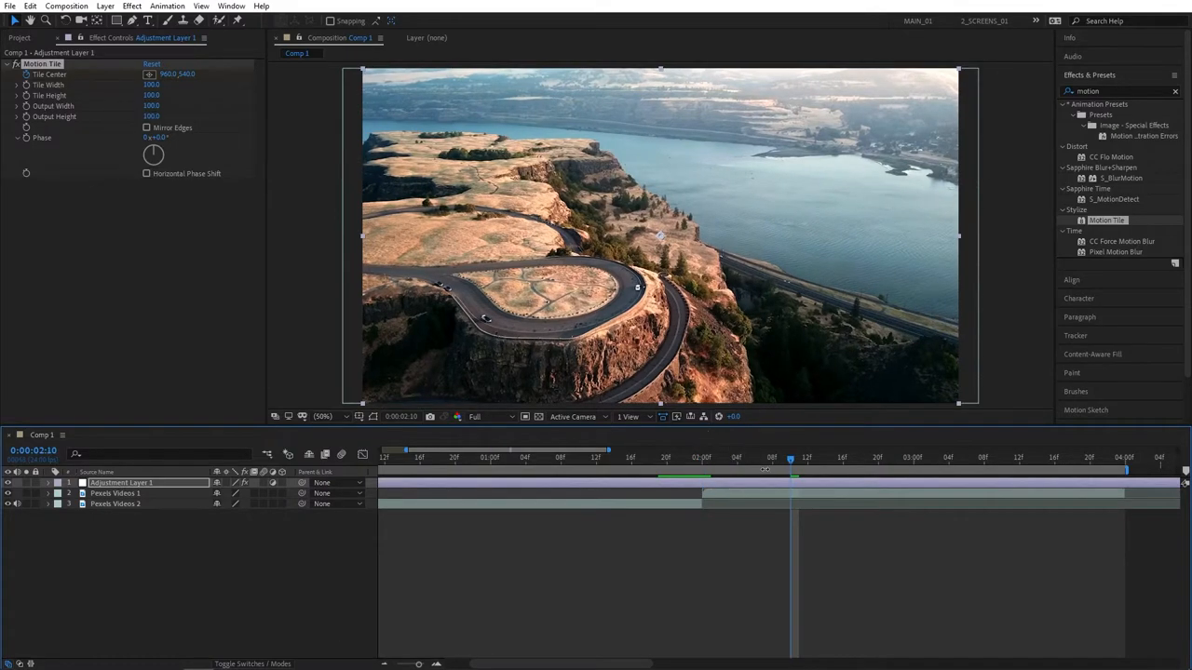
key("u")
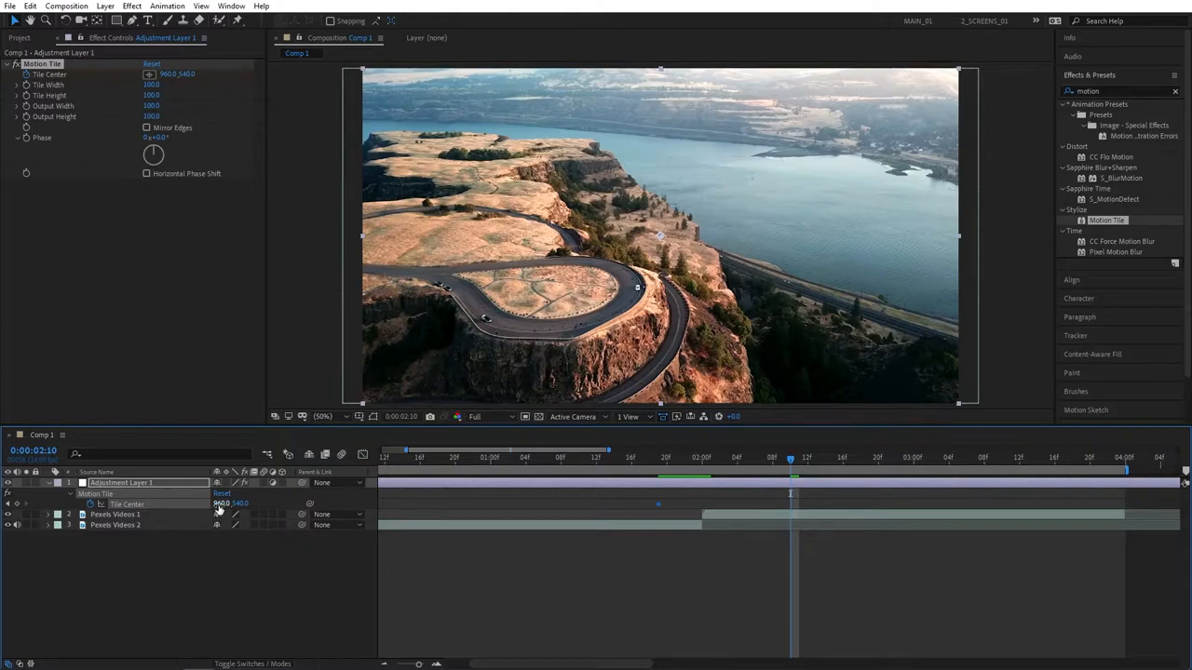
left_click_drag(221, 503, 233, 503)
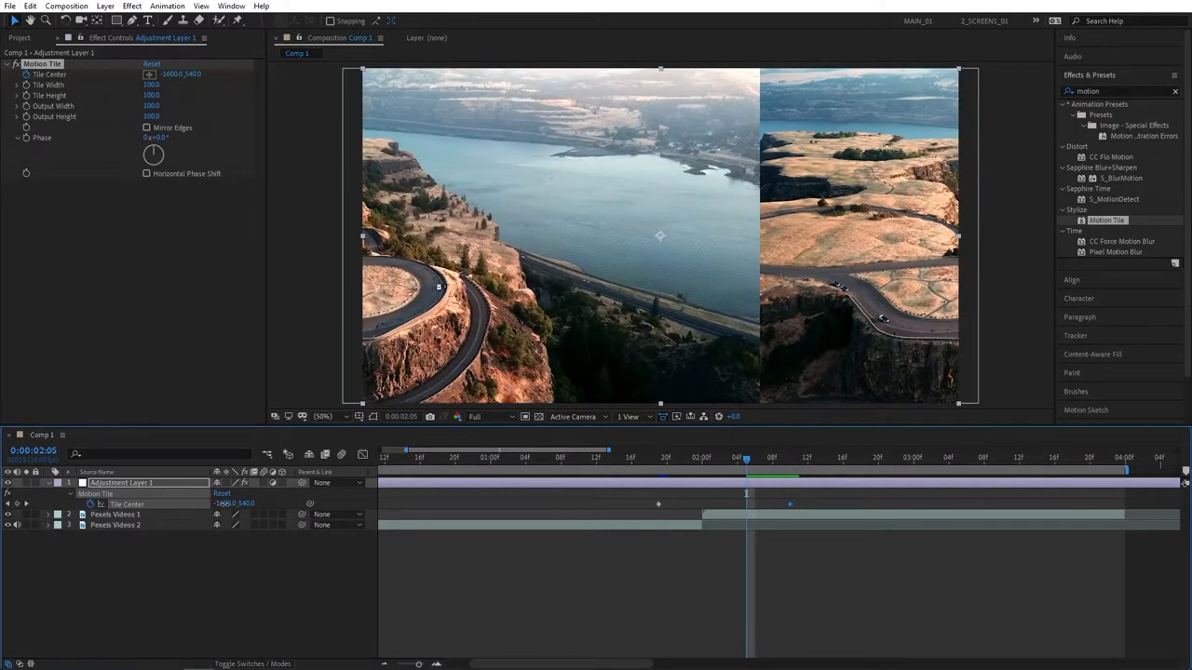
left_click_drag(179, 73, 163, 74)
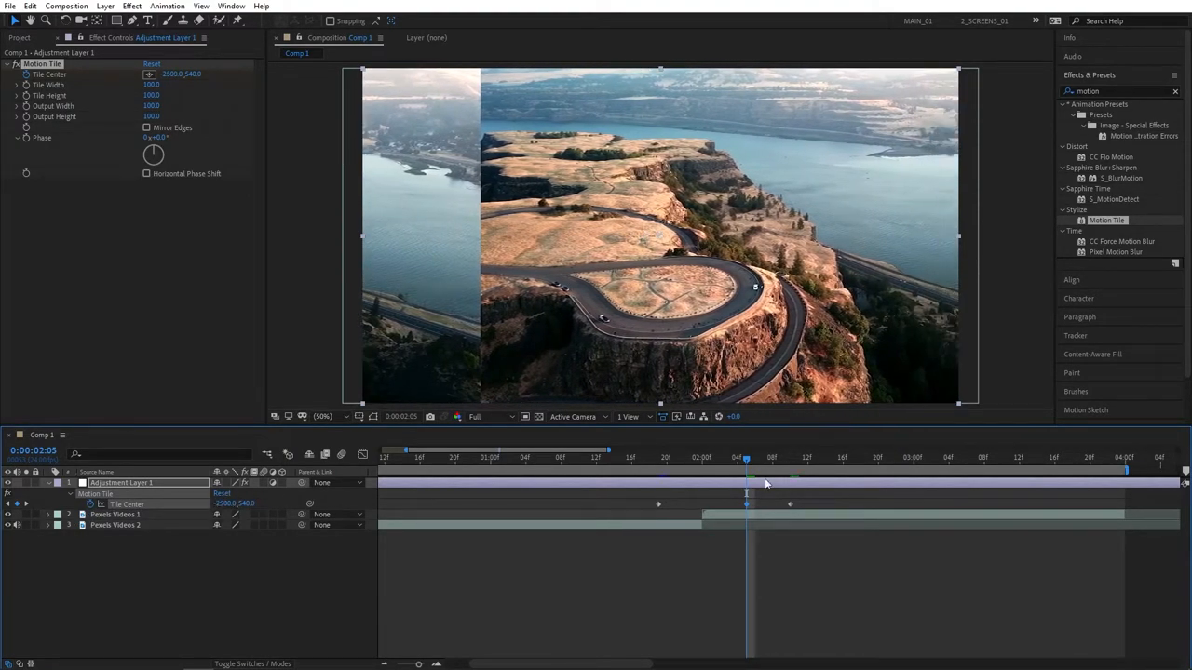
left_click(789, 457)
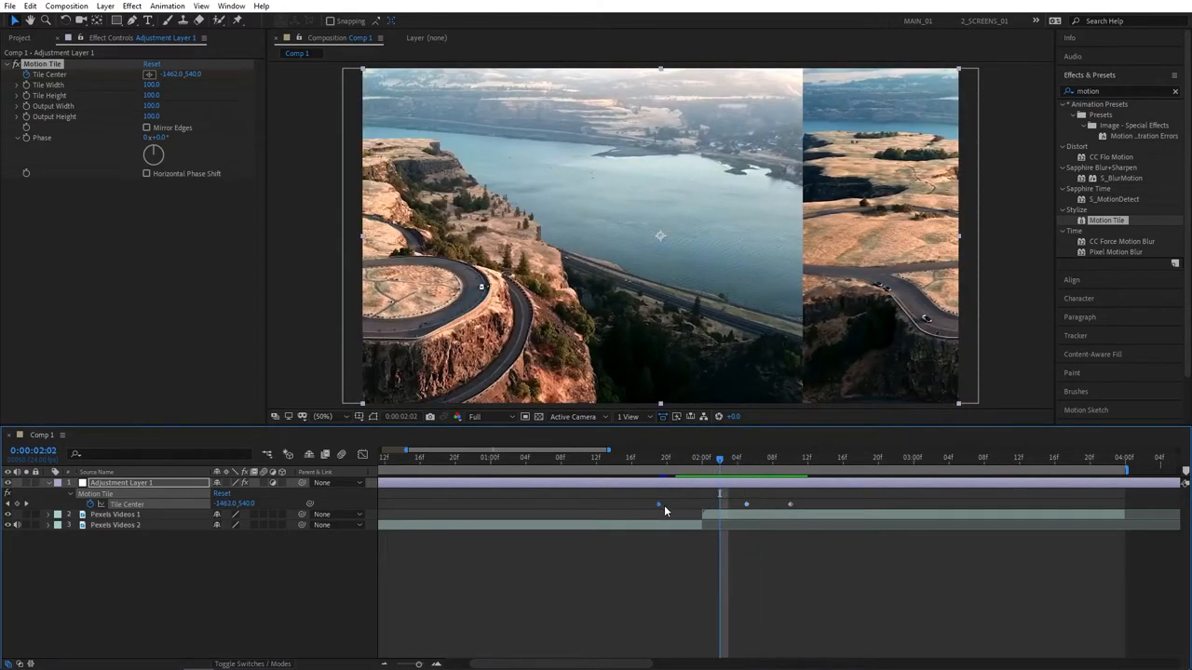
Step: Apply Easy Ease to the outer Tile Center keyframes and enable Mirror Edges on Motion Tile
key("f9")
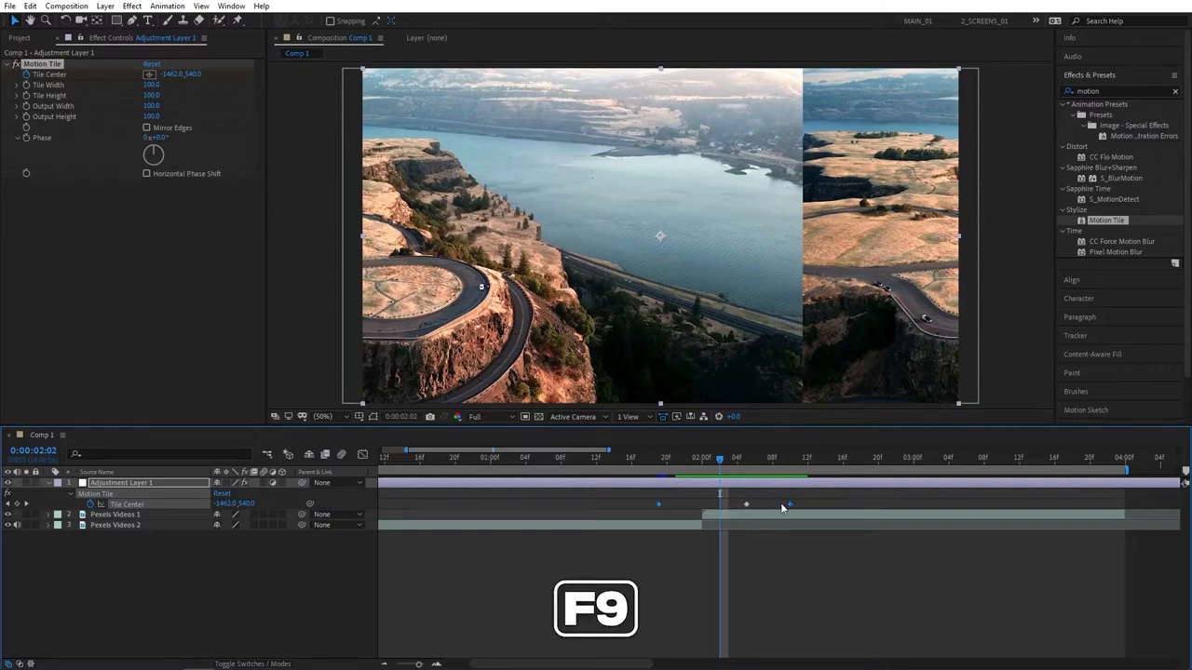
key("f9")
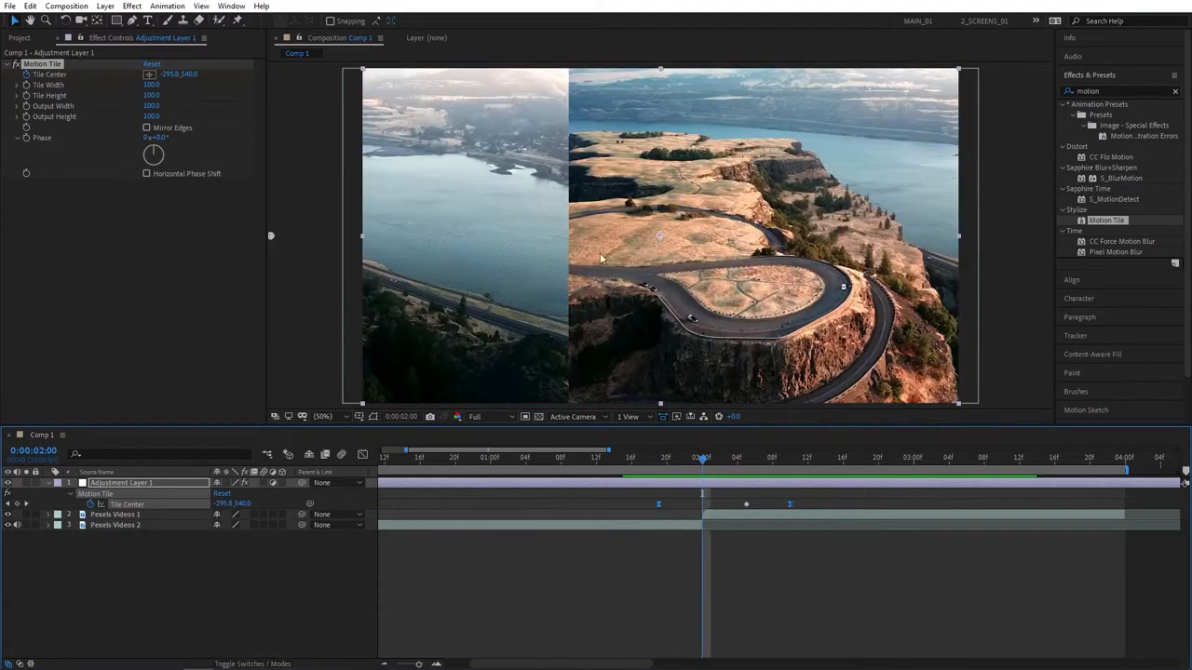
mouse_move(404, 189)
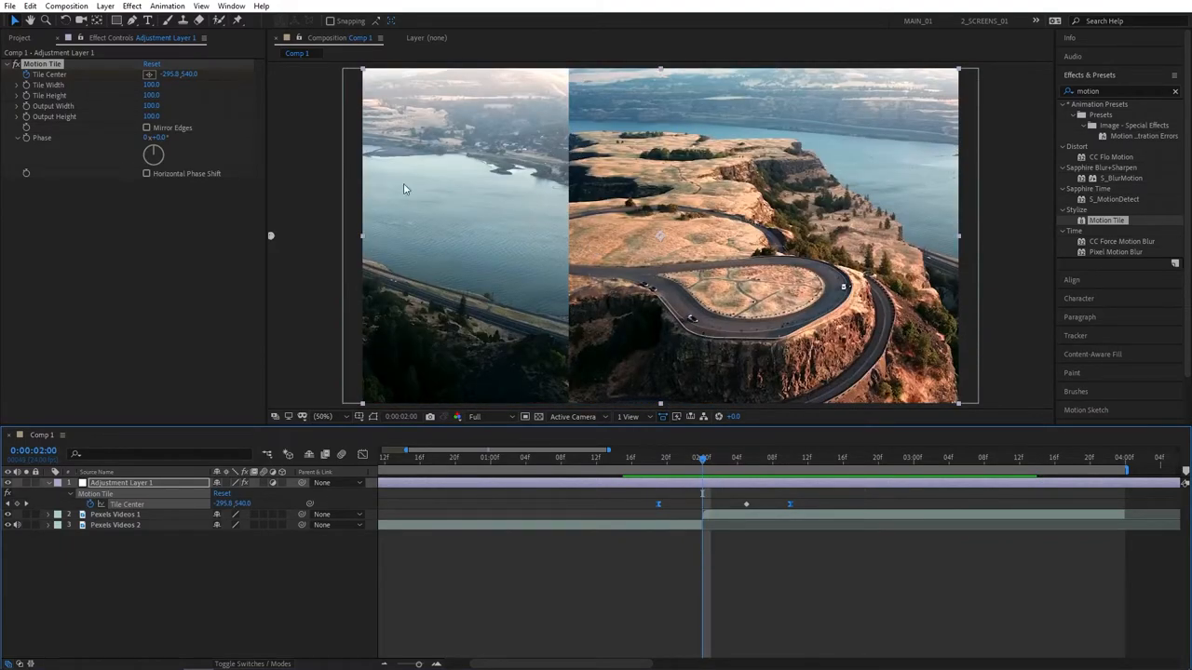
left_click(147, 128)
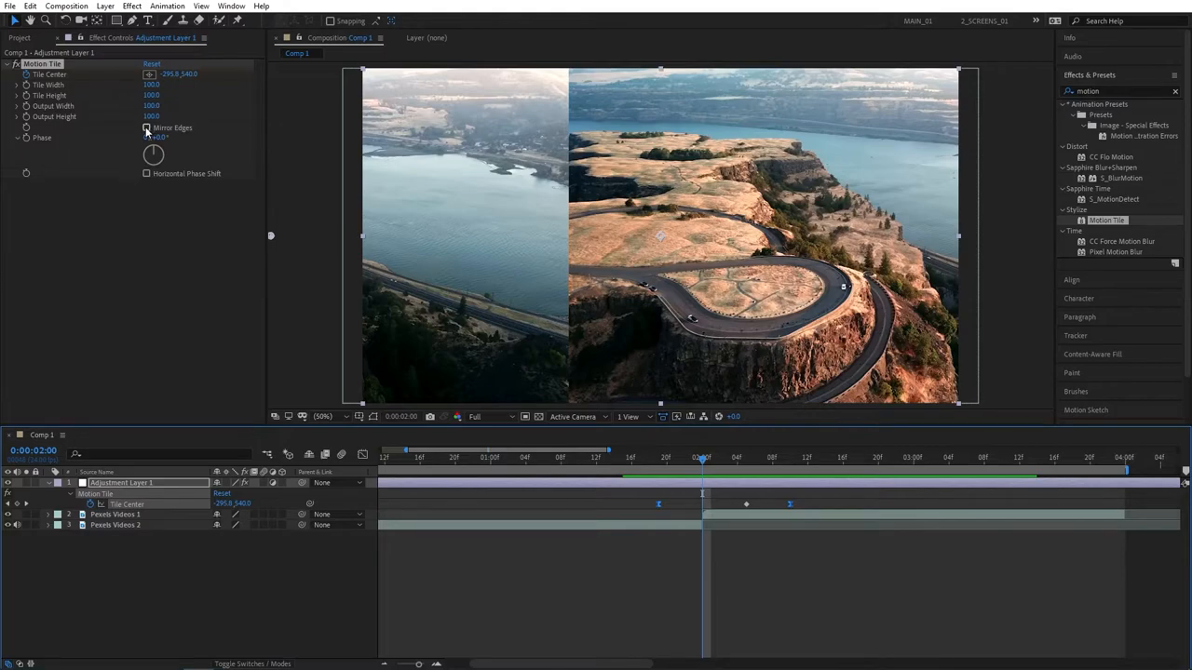
left_click(146, 127)
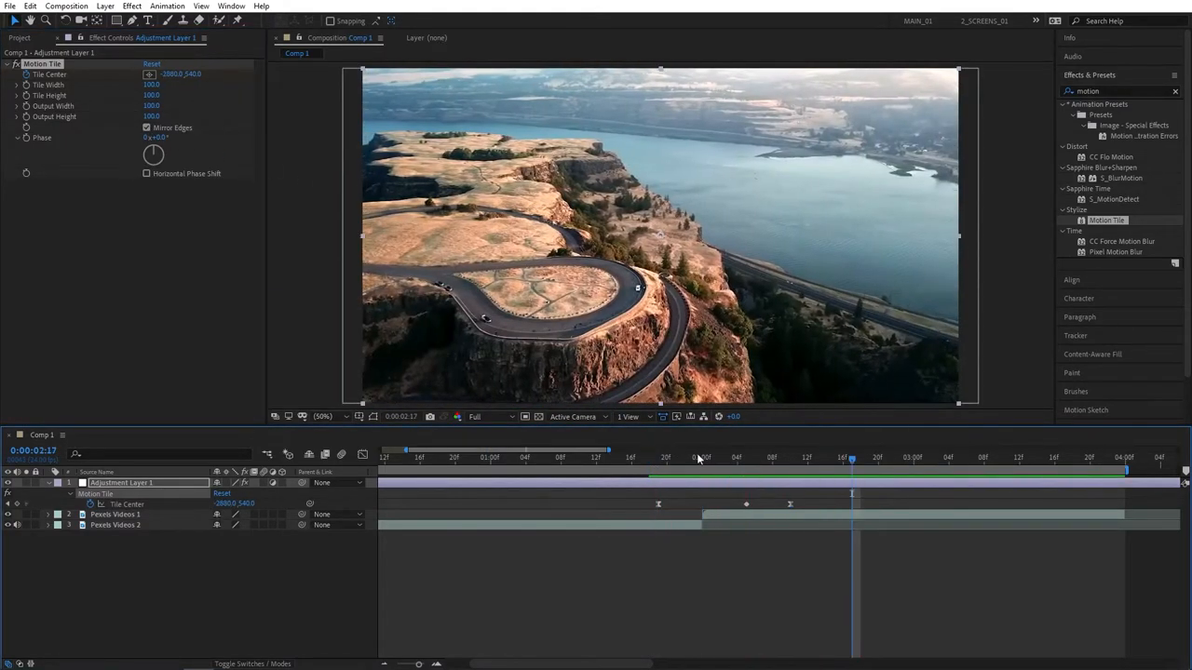
Step: Search Effects & Presets for 'fast' and apply Fast Box Blur to the adjustment layer
left_click(789, 457)
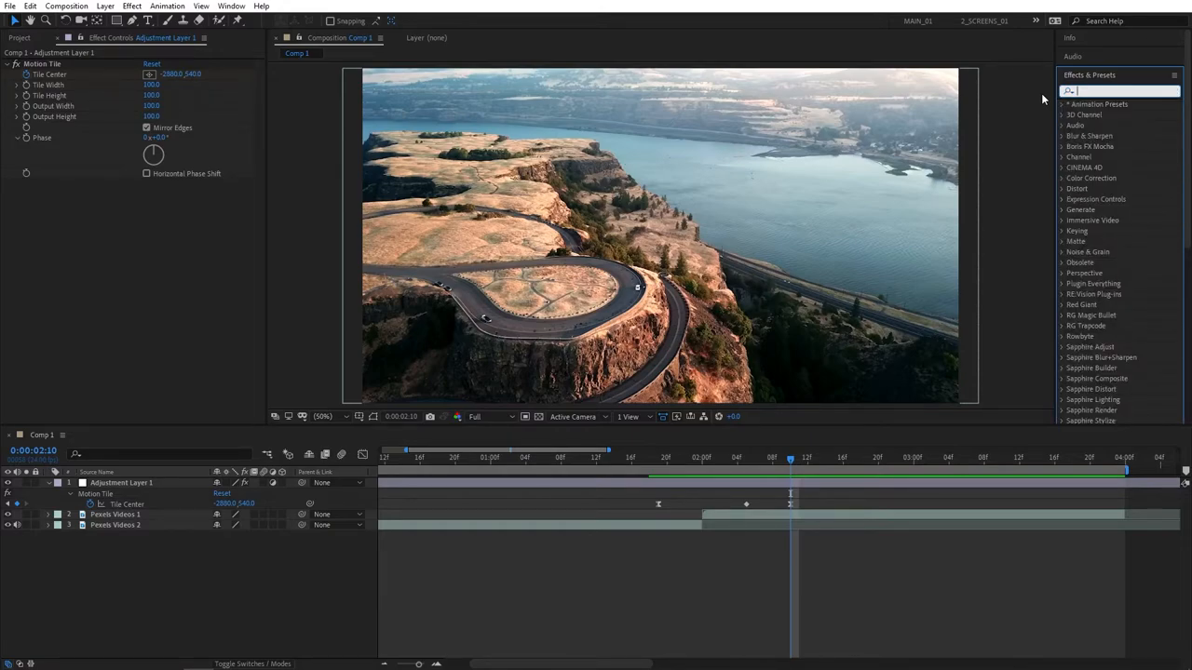
type("fast")
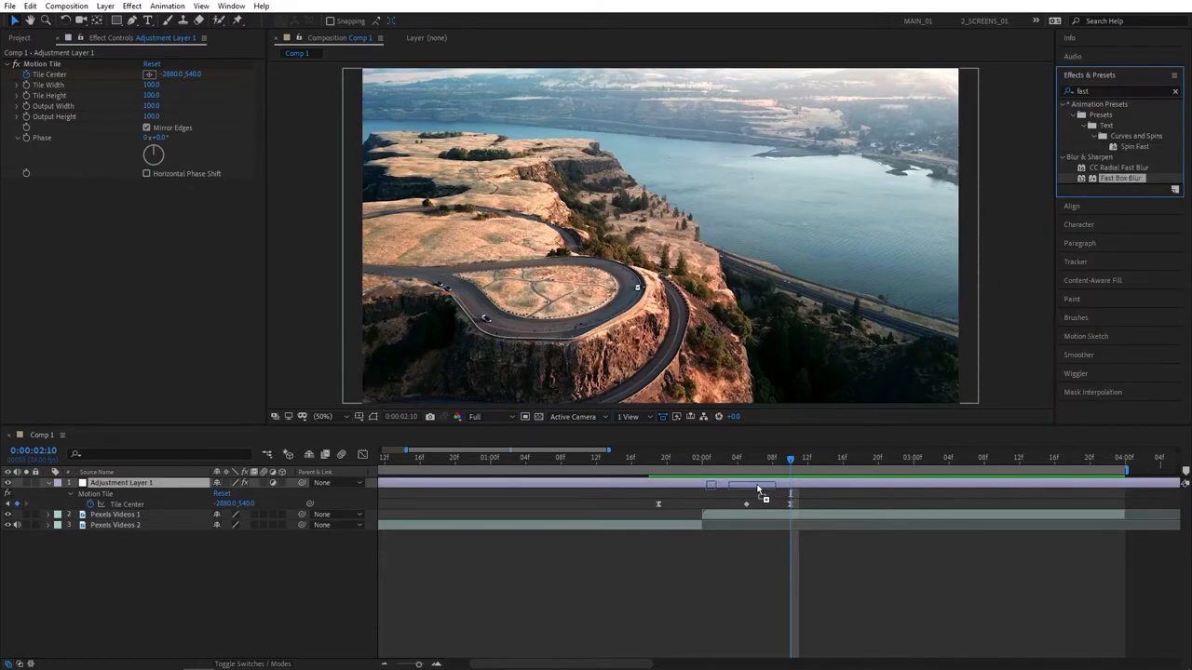
double_click(1120, 178)
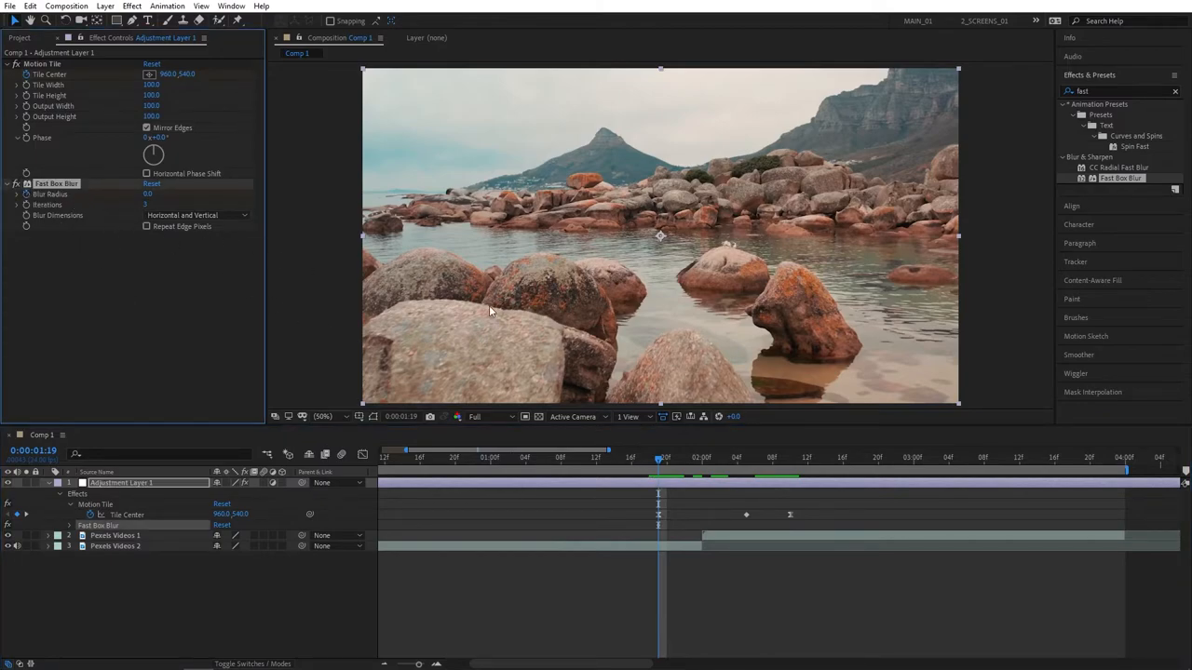
Step: Peak Blur Radius at 200 on the cut, repeat edge pixels, and ease the blur keyframes
key("u")
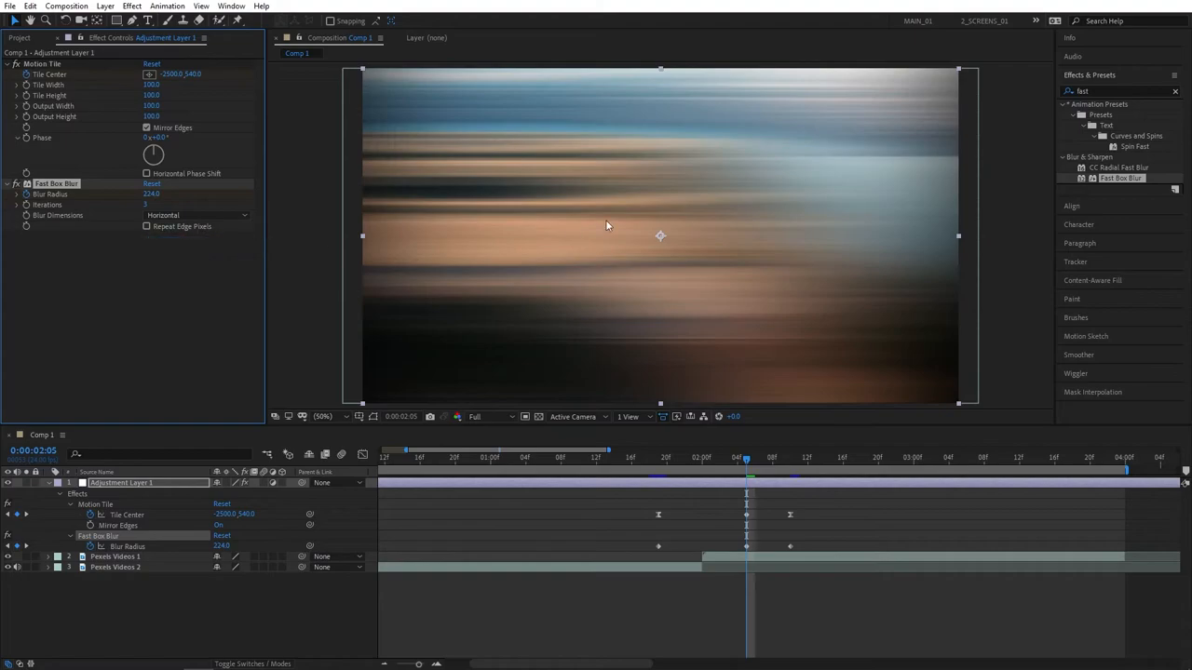
double_click(223, 546)
type("200")
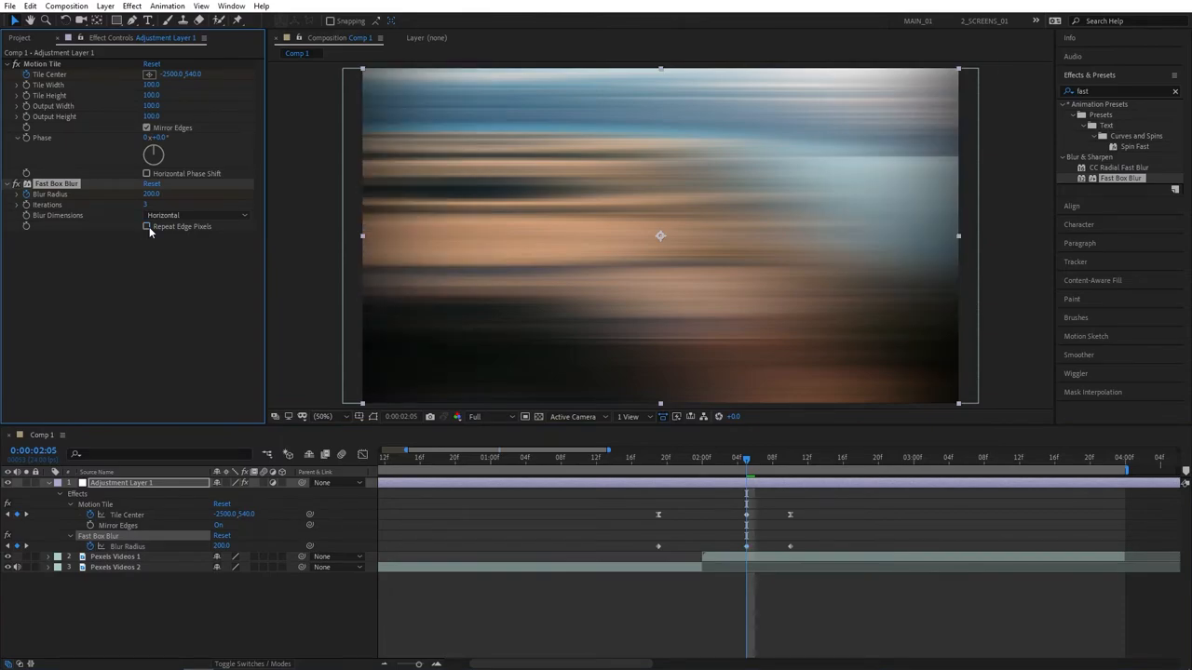
left_click(146, 226)
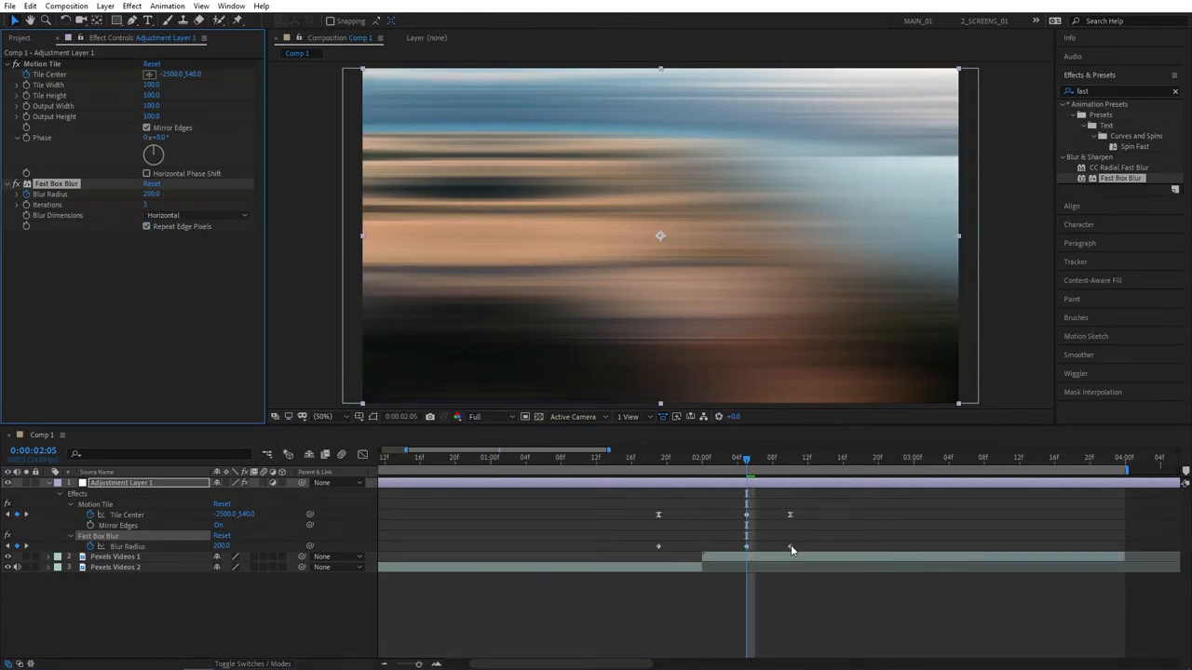
key("f9")
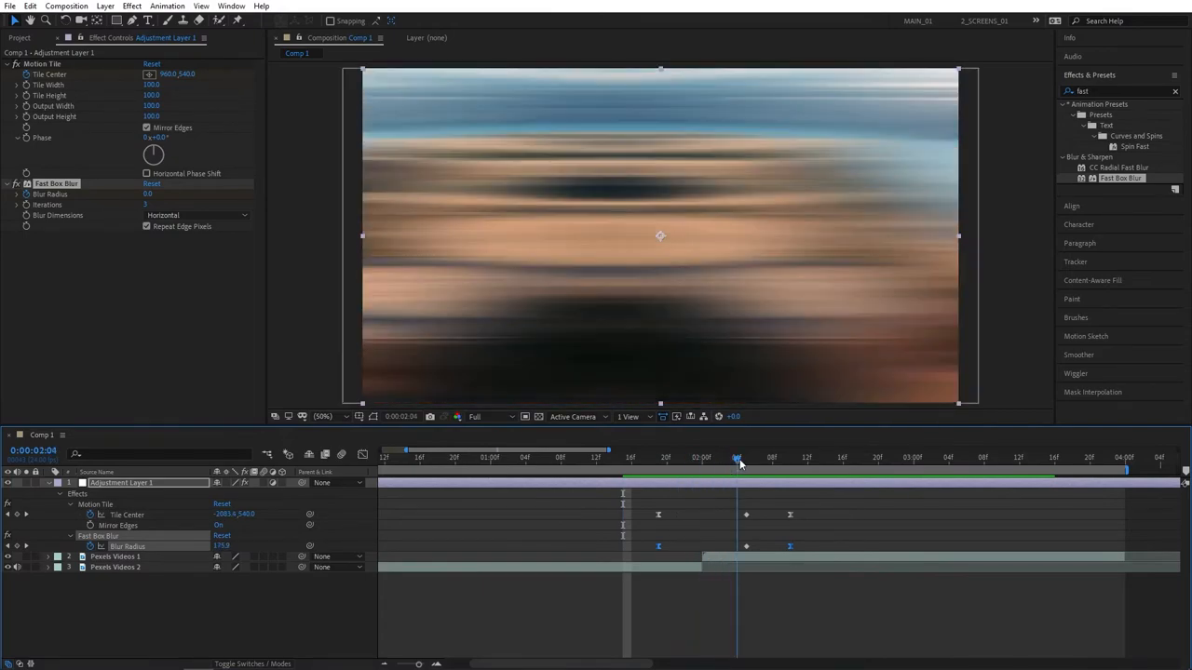
left_click(604, 457)
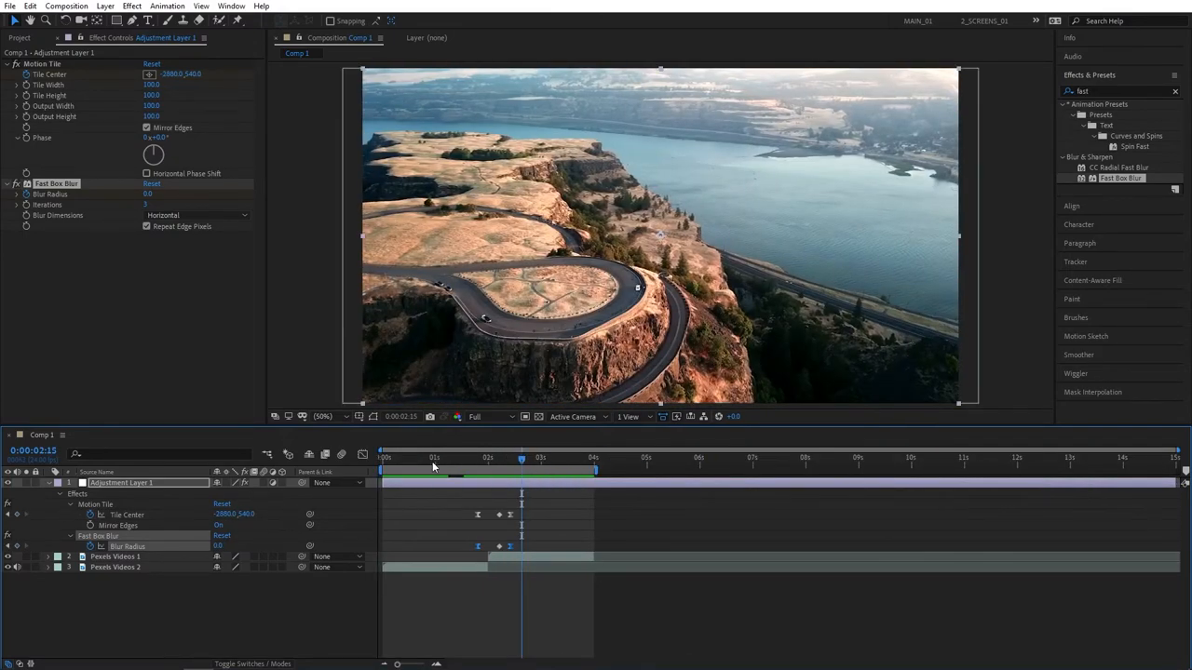
left_click(433, 457)
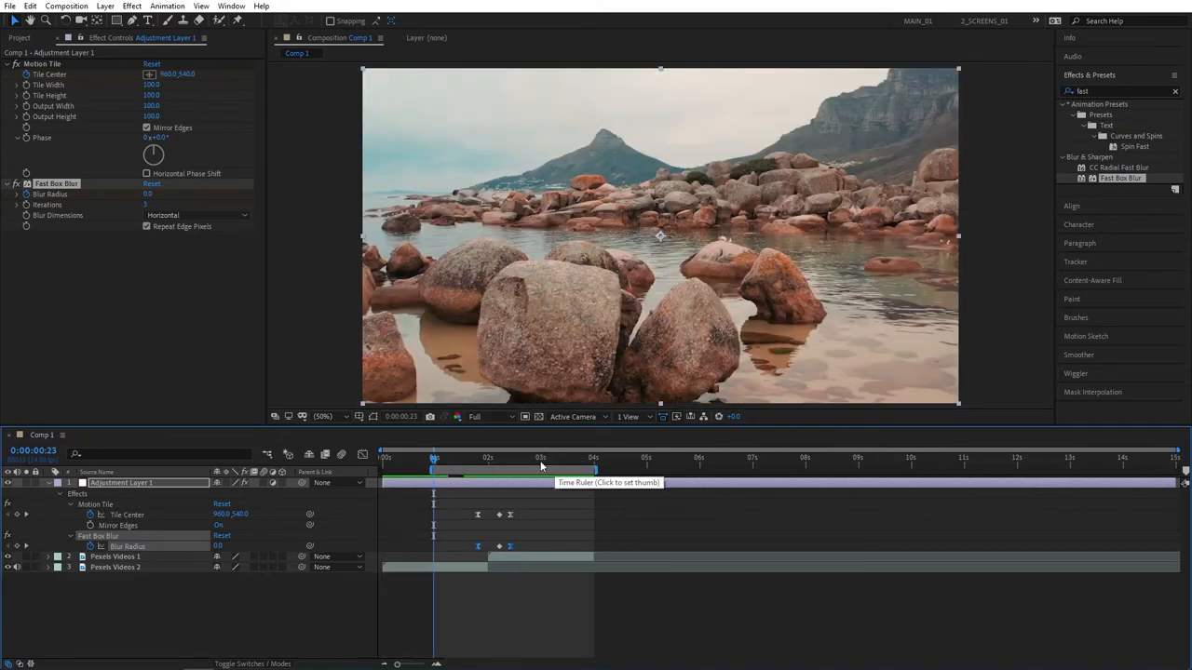